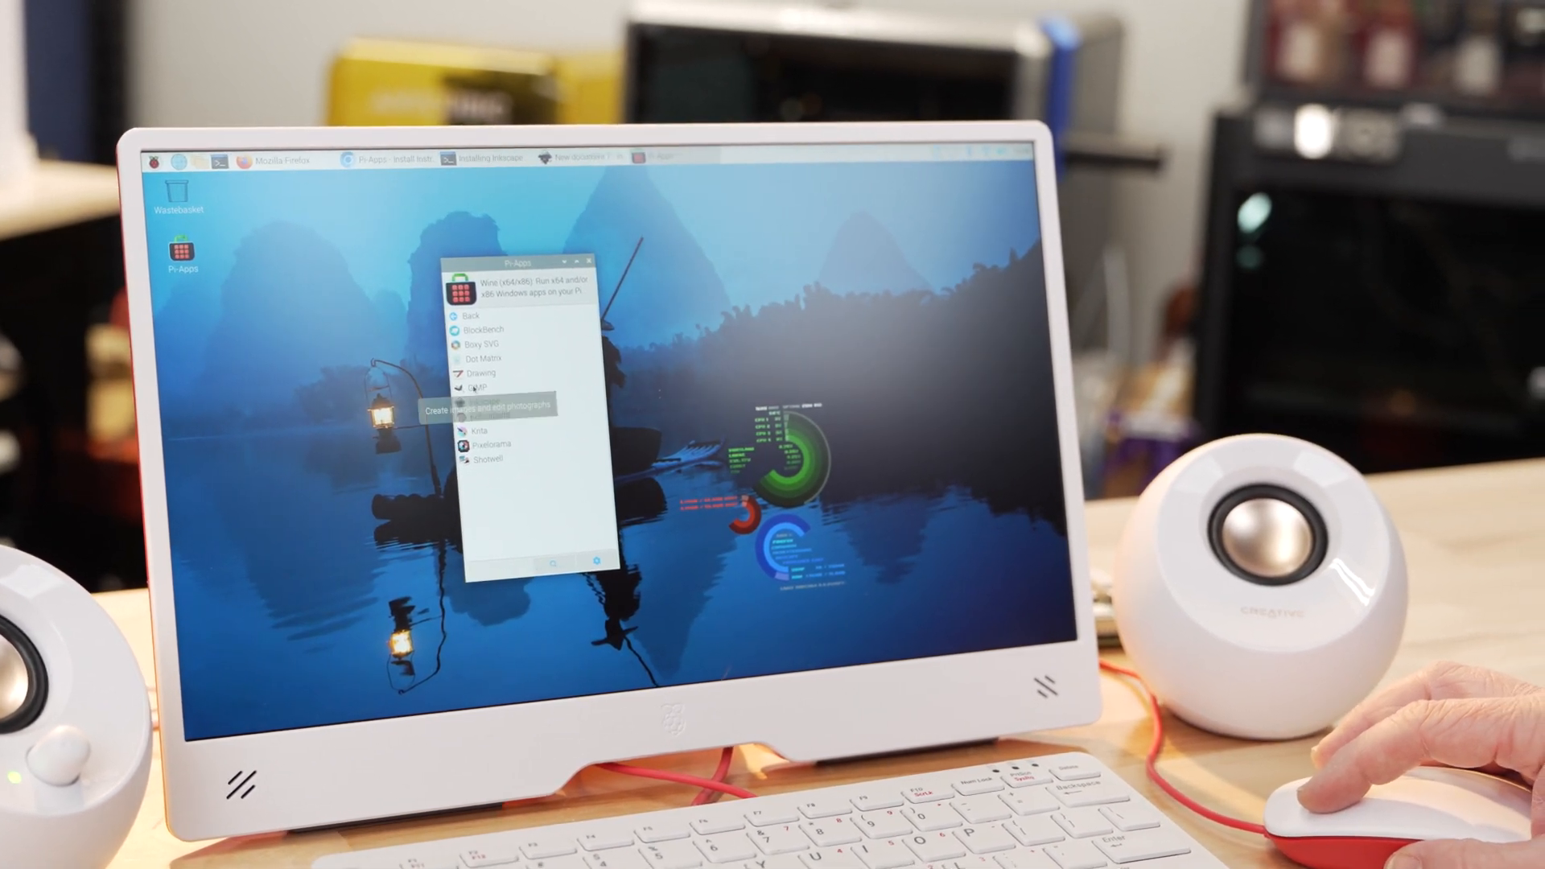
# - Select GIMP in the Pi-Apps application list to view its description
pyautogui.click(478, 390)
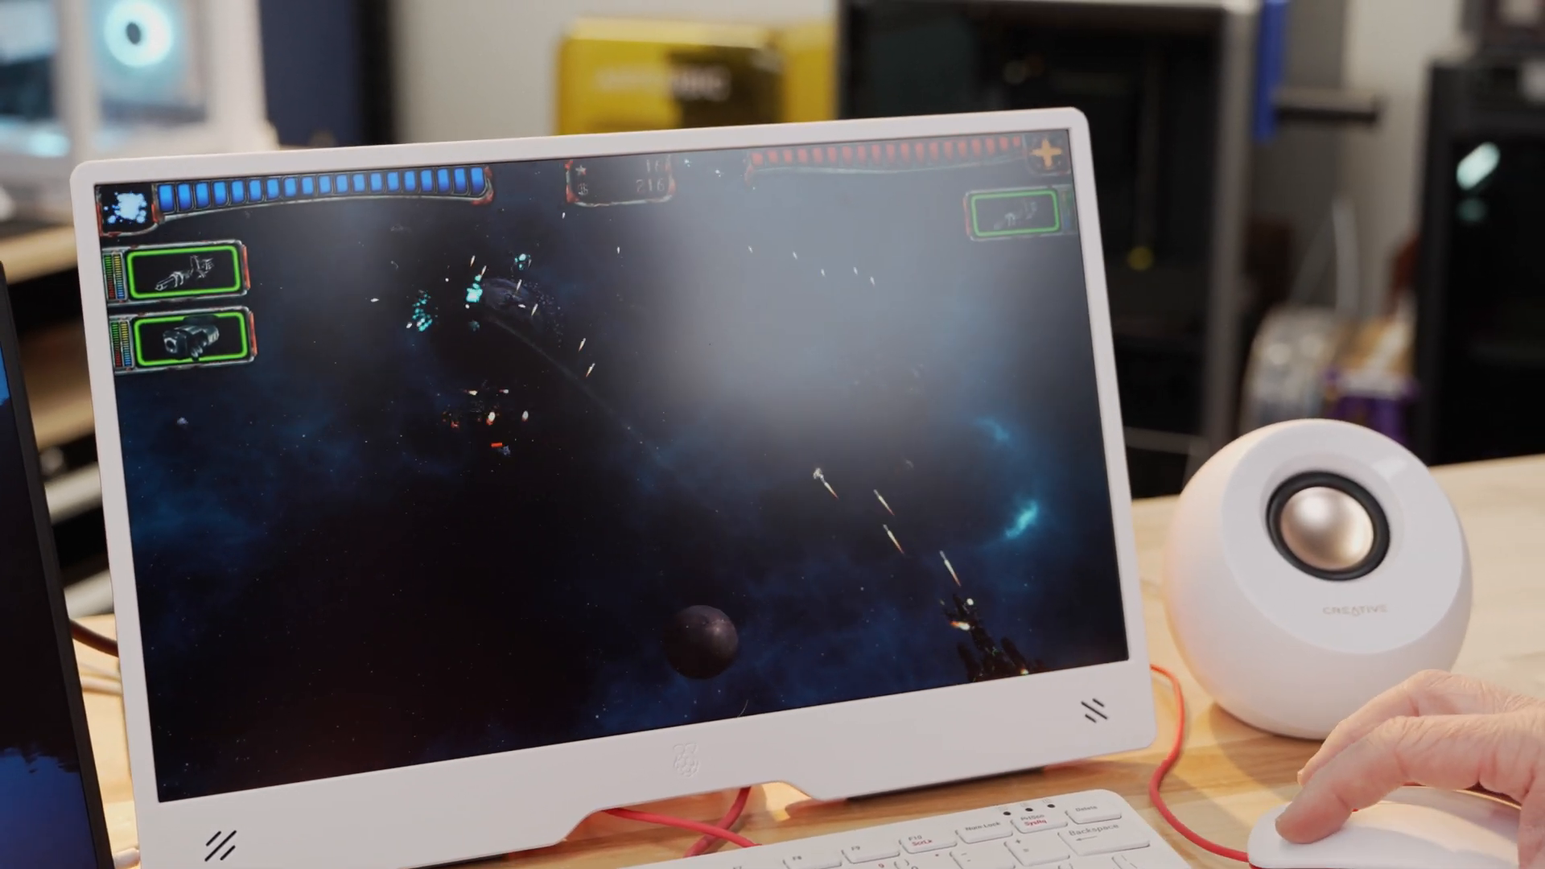
# - Pause the space shooter with Esc to show the Game Menu
pyautogui.press('Escape')
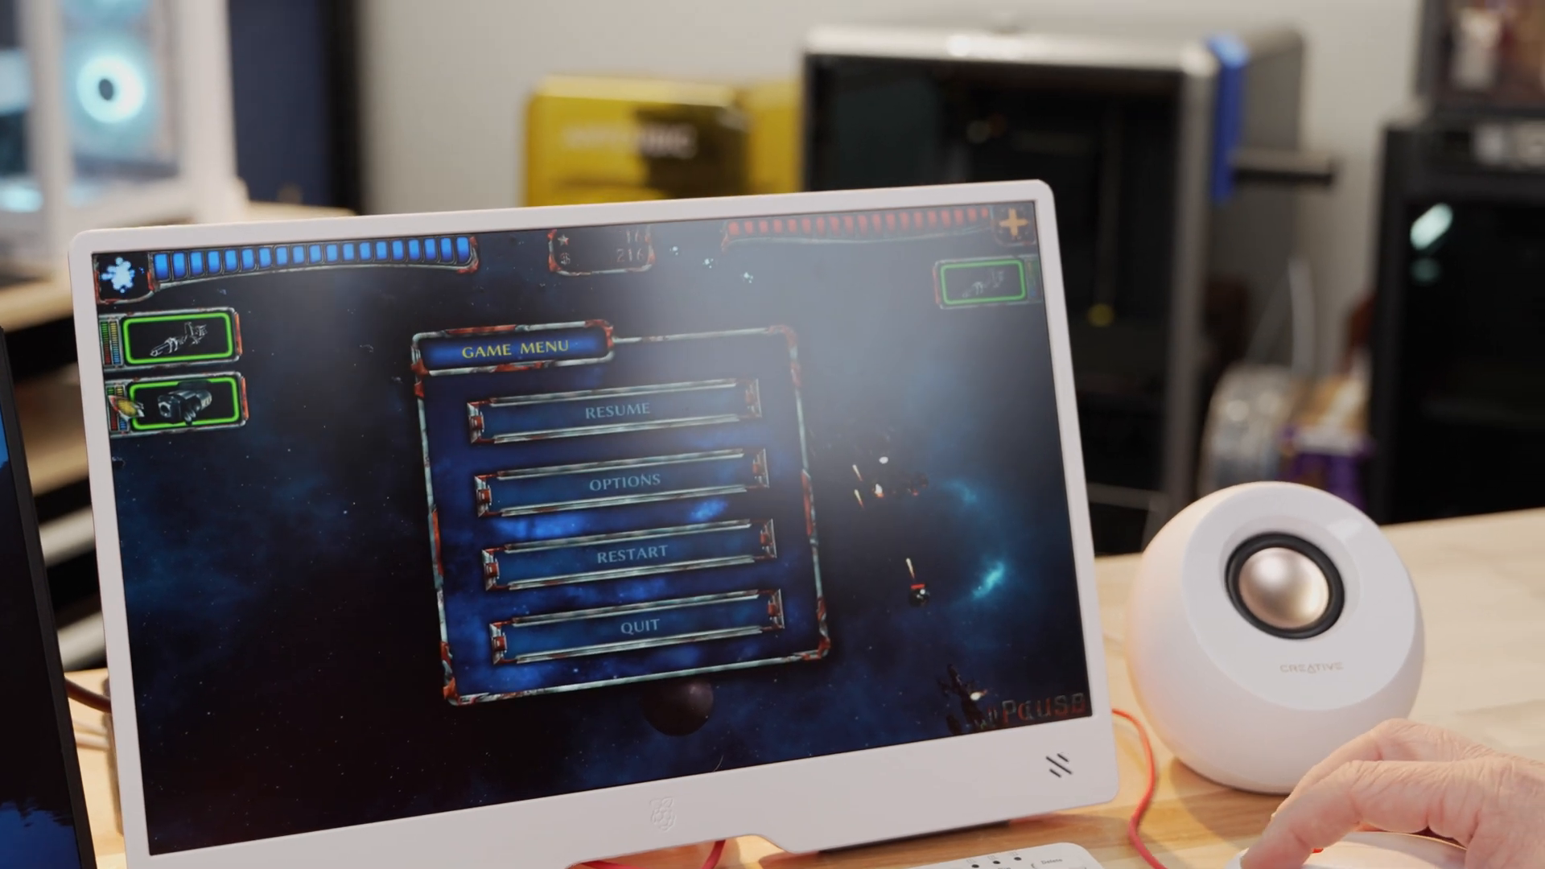